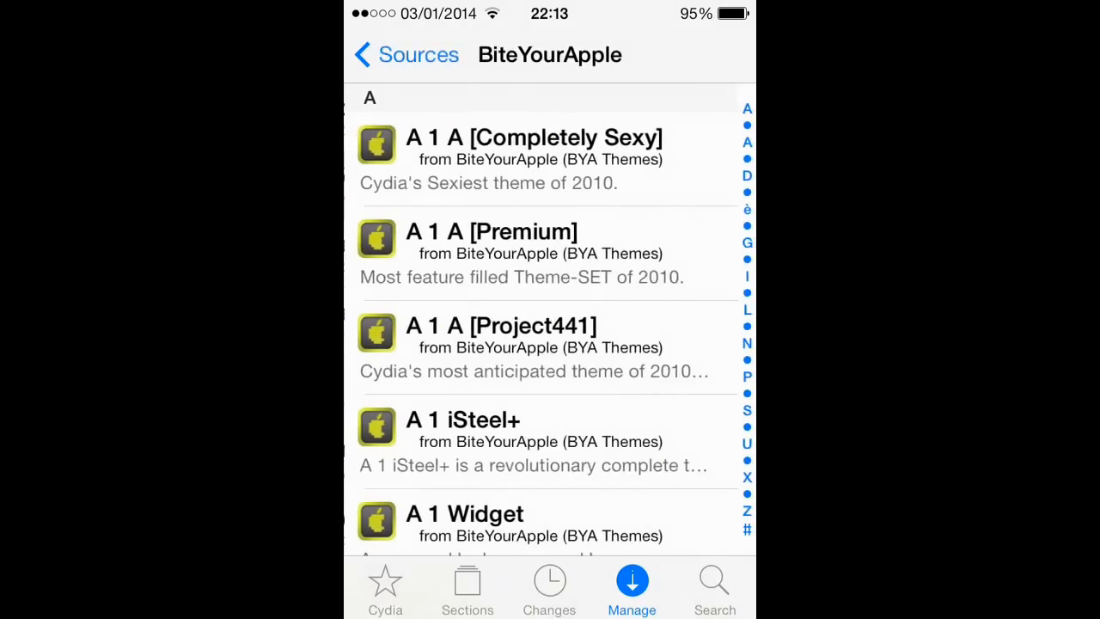
Browse BiteYourApple packages via the A and symbol index sections, then return to Sources
{"action": "scroll", "scroll_direction": "down", "scroll_amount": 3}
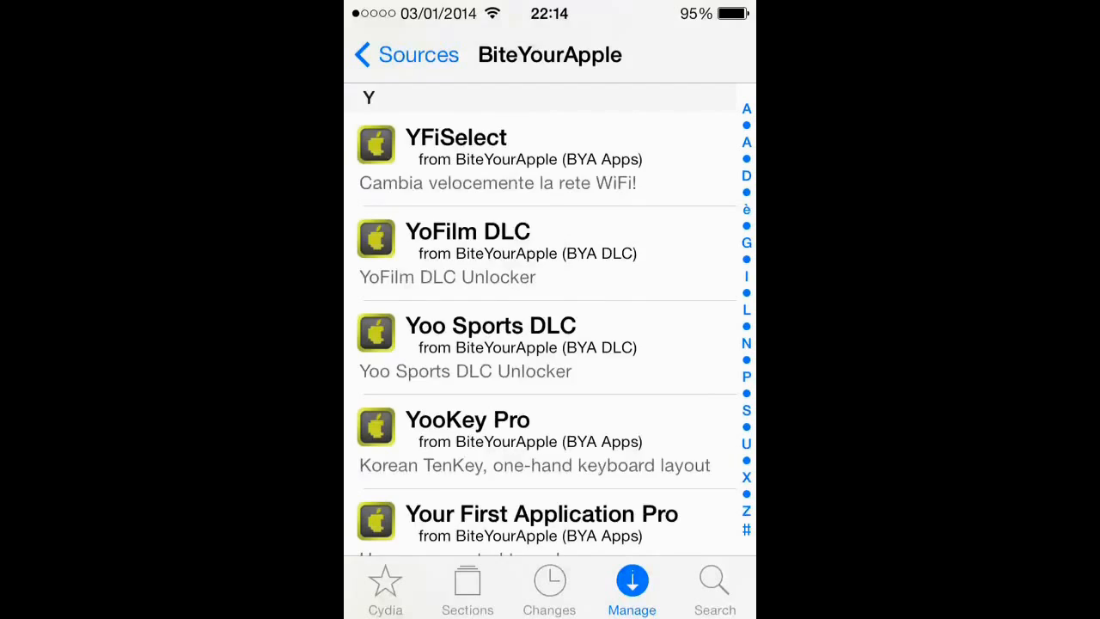
{"action": "left_click", "coordinate": [746, 108]}
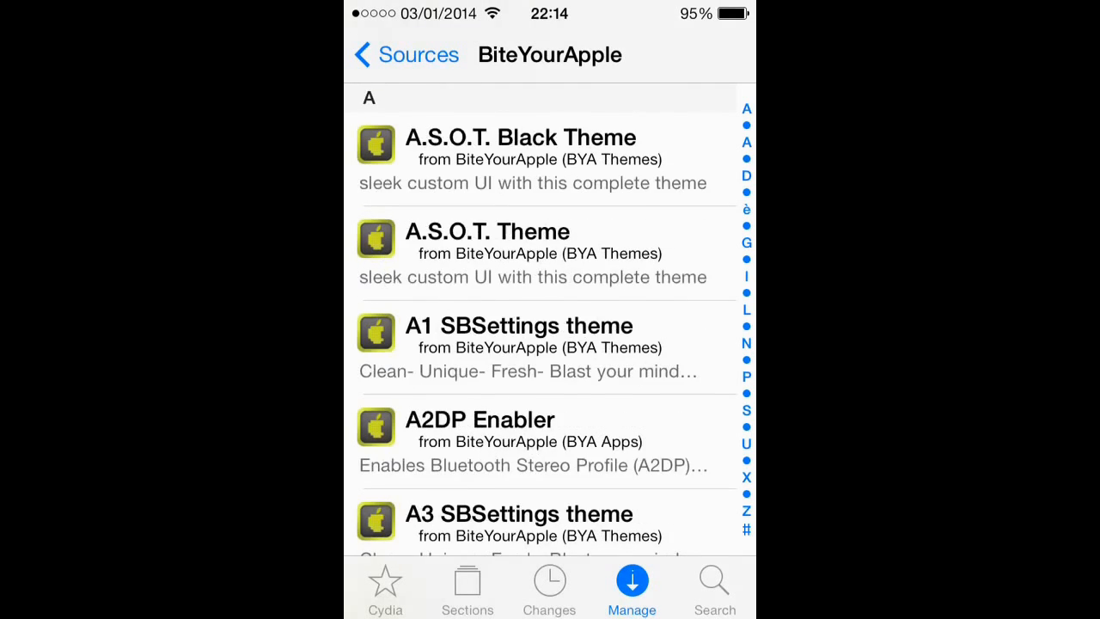
{"action": "left_click", "coordinate": [746, 530]}
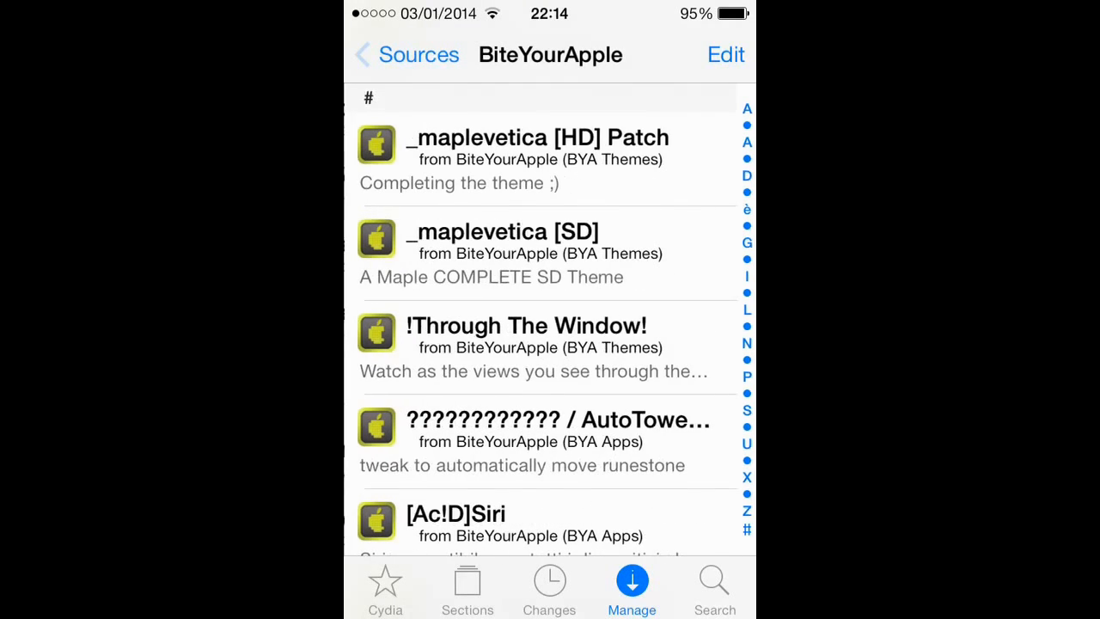
{"action": "left_click", "coordinate": [406, 53]}
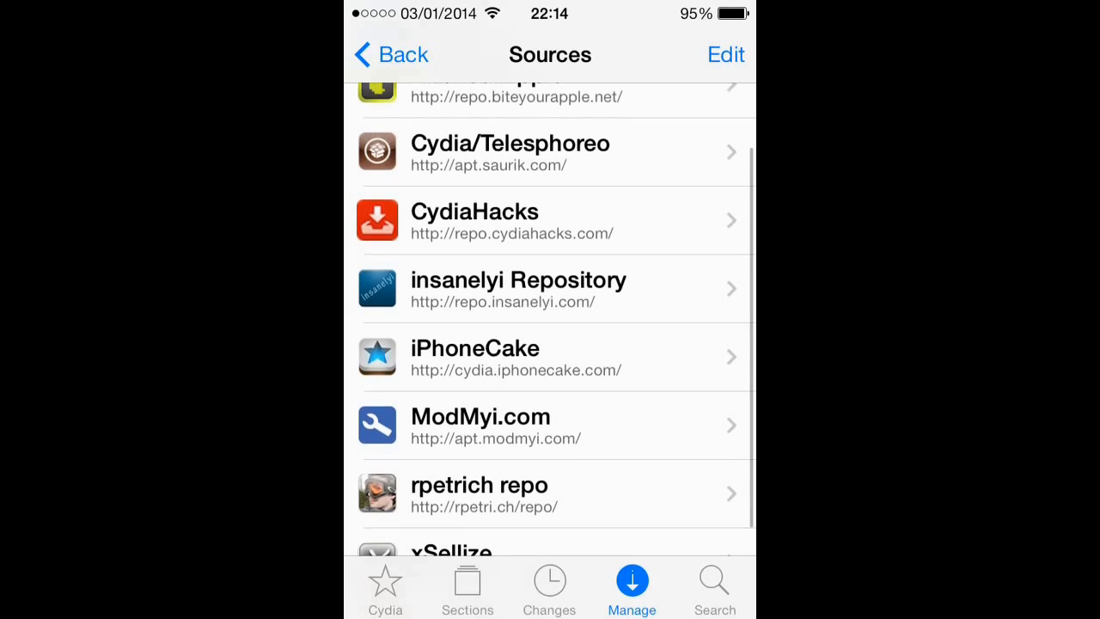
Enter the insanelyi repository and jump to its packages starting with R
{"action": "left_click", "coordinate": [519, 288]}
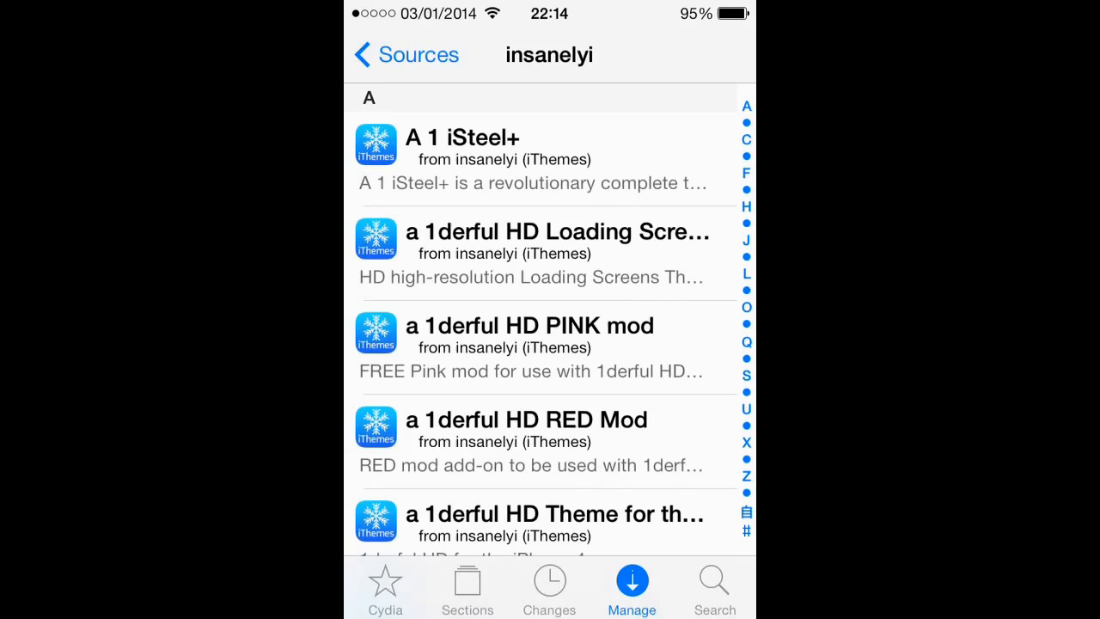
{"action": "left_click", "coordinate": [406, 53]}
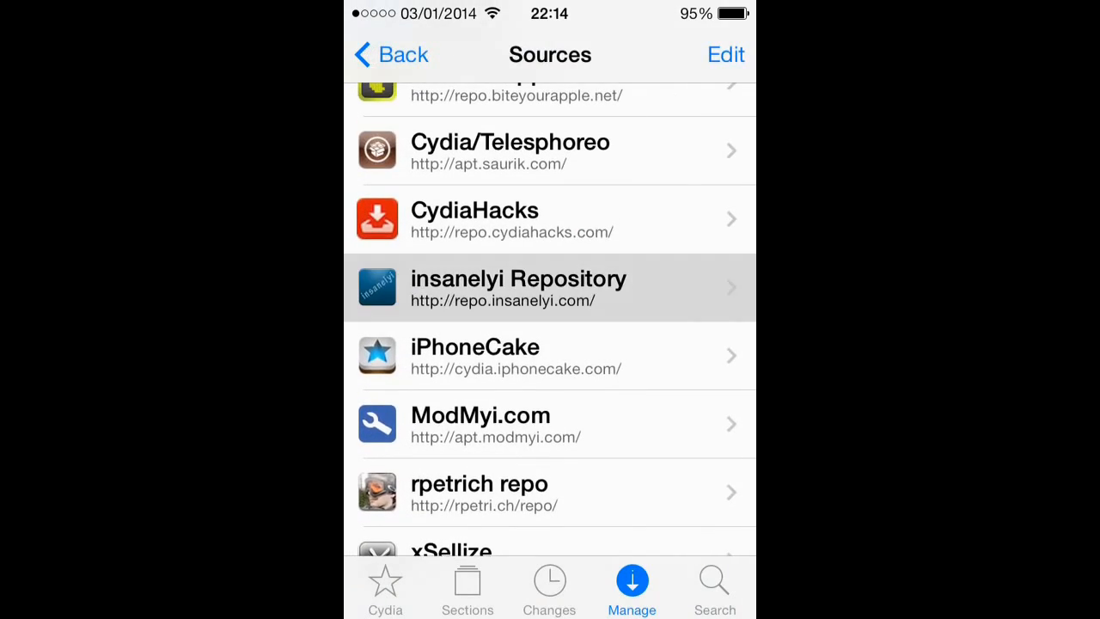
{"action": "left_click", "coordinate": [520, 289]}
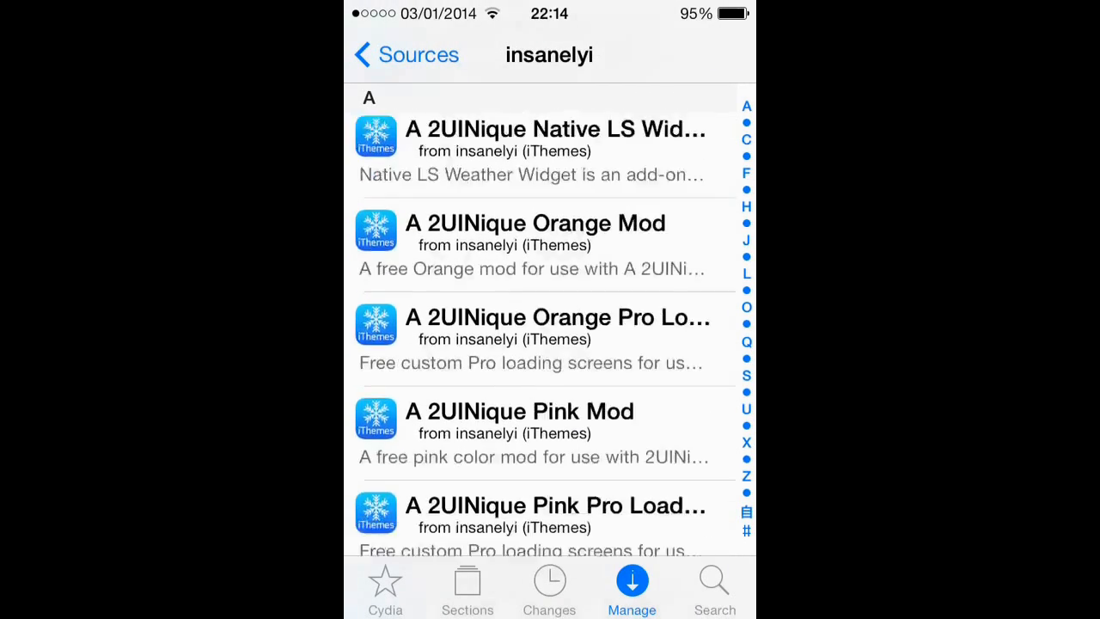
{"action": "left_click", "coordinate": [746, 375]}
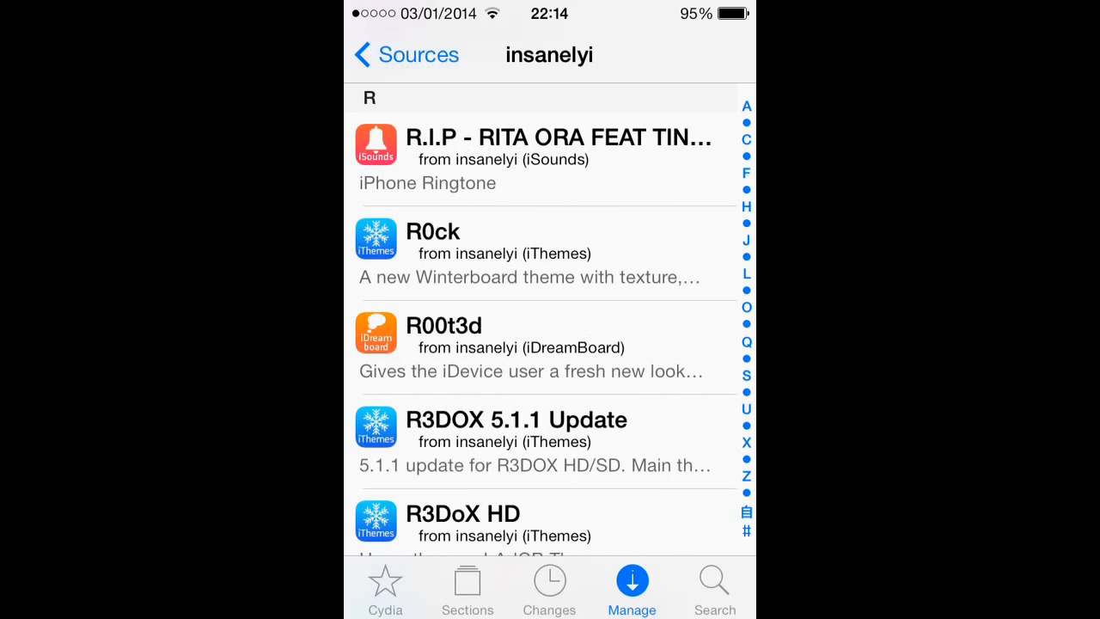
Return to the Sources list and scroll through the installed sources
{"action": "left_click", "coordinate": [406, 54]}
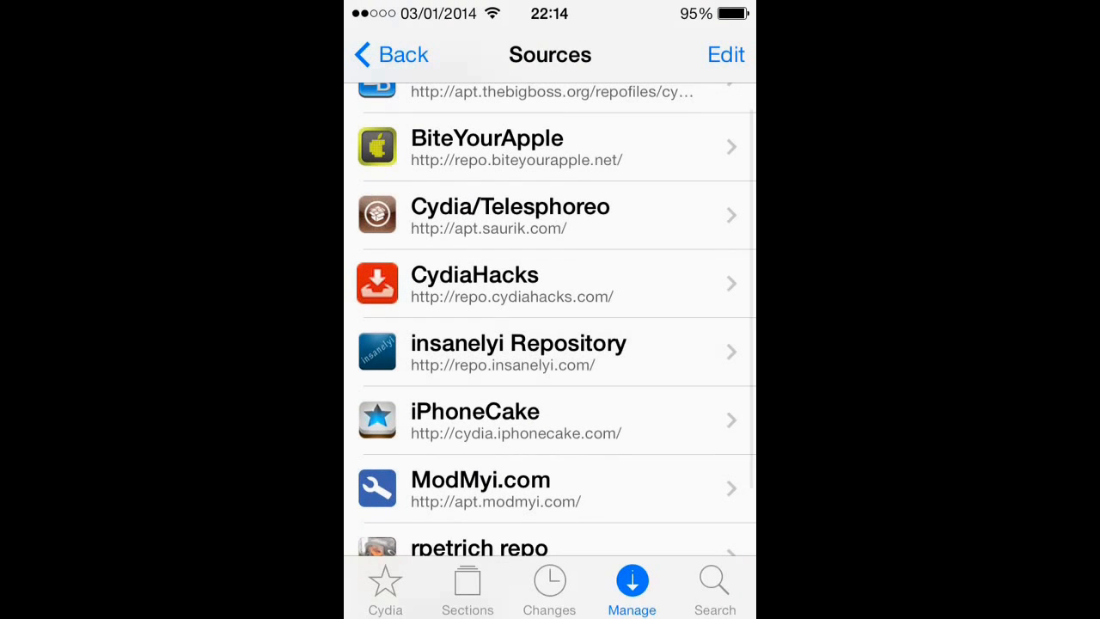
{"action": "scroll", "scroll_direction": "up", "scroll_amount": 3}
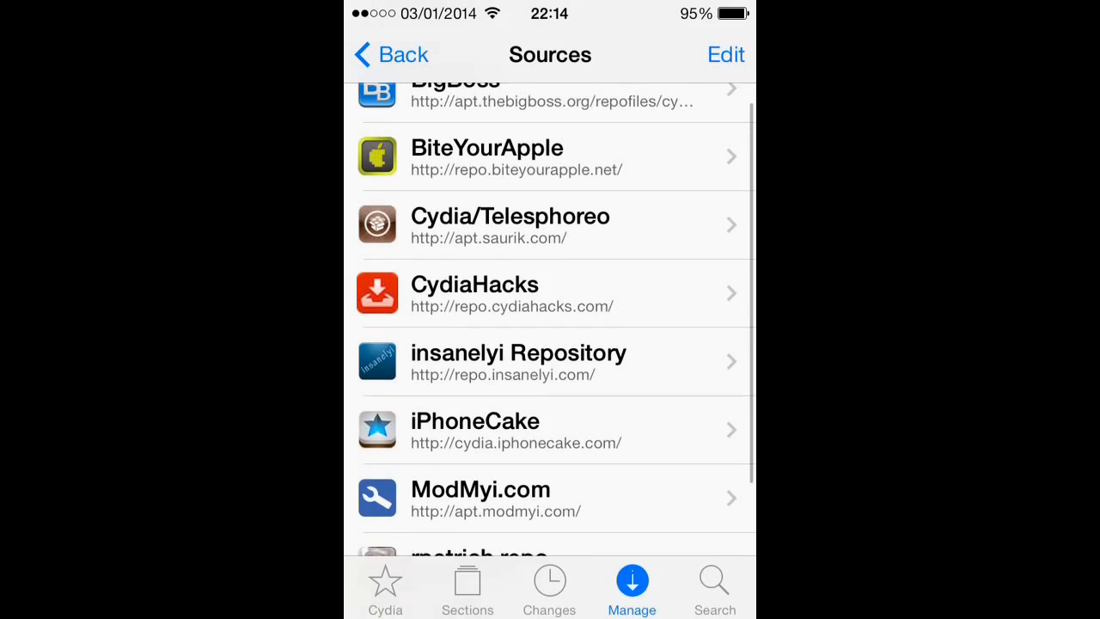
{"action": "scroll", "scroll_direction": "down", "scroll_amount": 3}
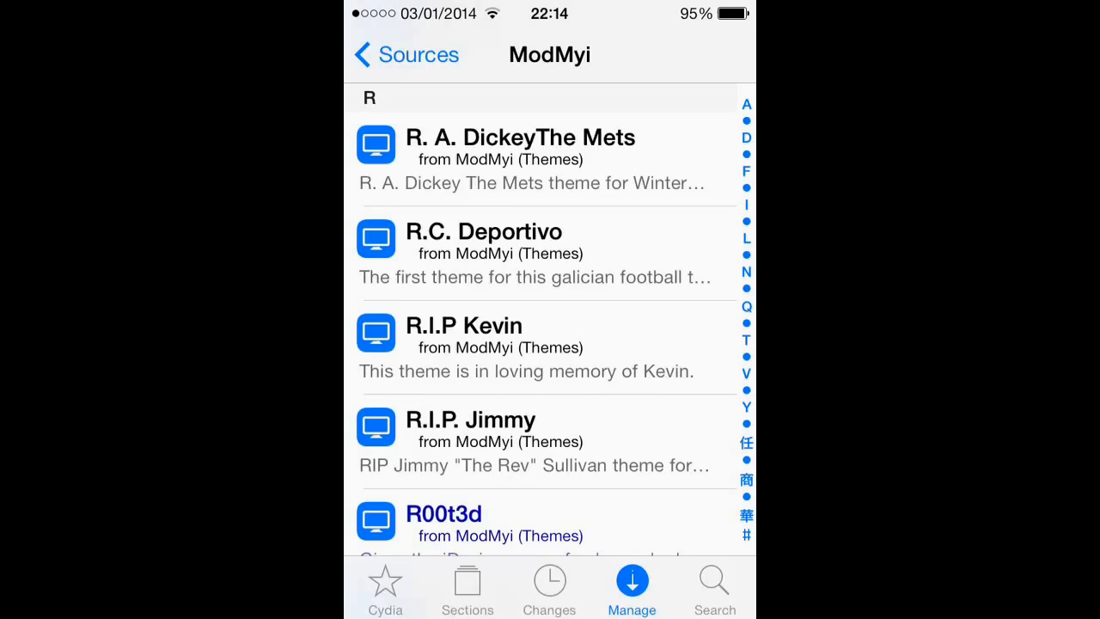
Browse ModMyi packages in the Q section, then head back toward Sources
{"action": "left_click", "coordinate": [746, 306]}
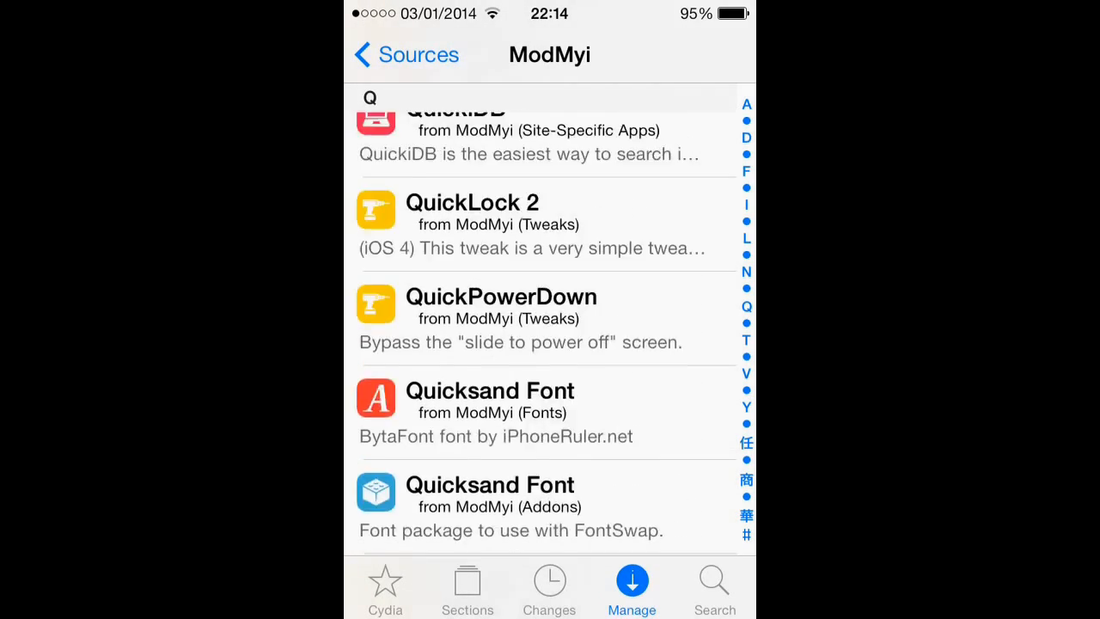
{"action": "scroll", "scroll_direction": "up", "scroll_amount": 3}
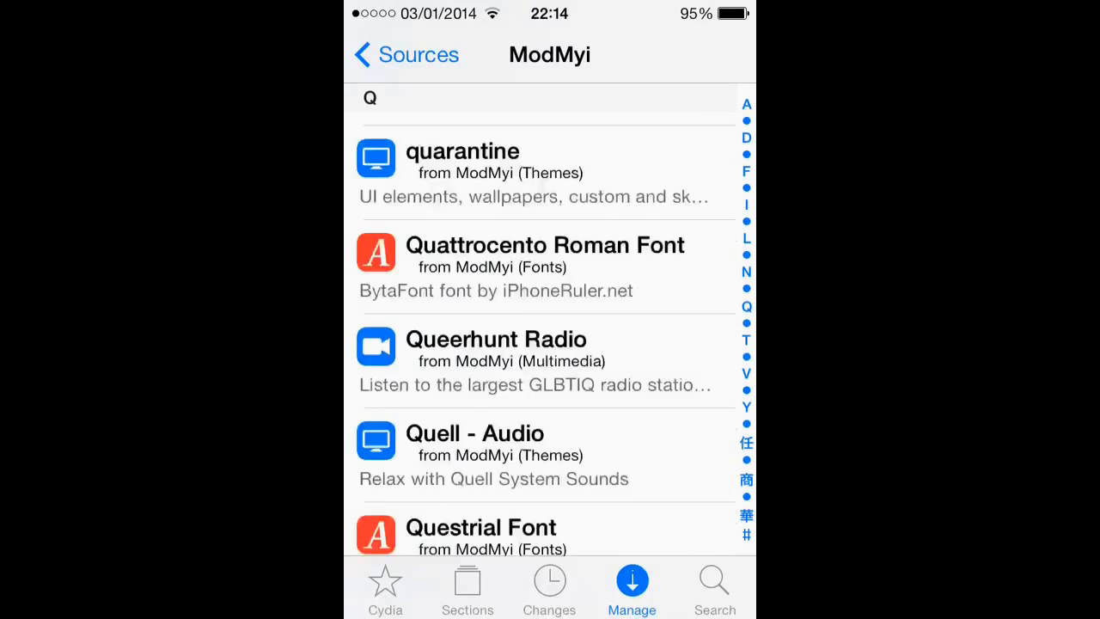
{"action": "left_click", "coordinate": [405, 54]}
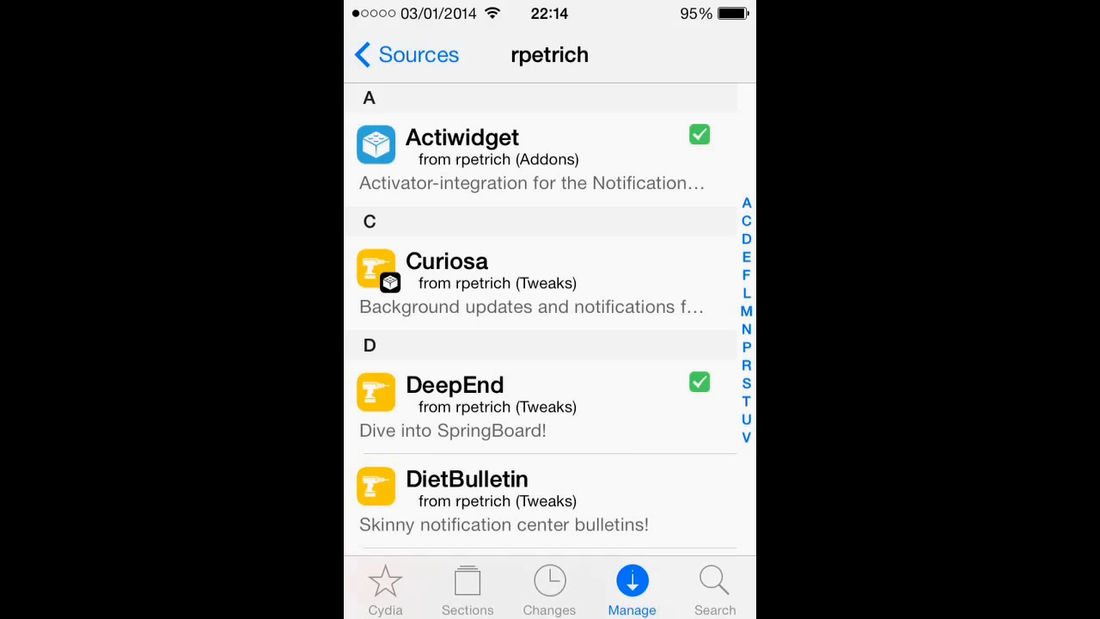
Scroll the rpetrich tweaks list to the bottom and back, then return to Sources
{"action": "scroll", "scroll_direction": "down", "scroll_amount": 3}
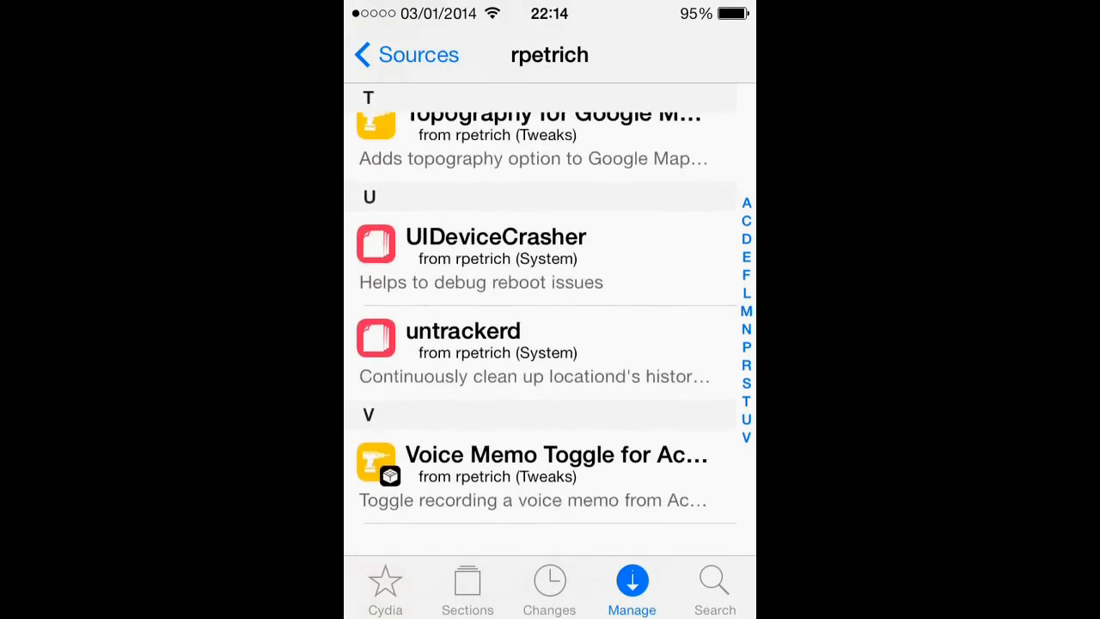
{"action": "left_click", "coordinate": [406, 53]}
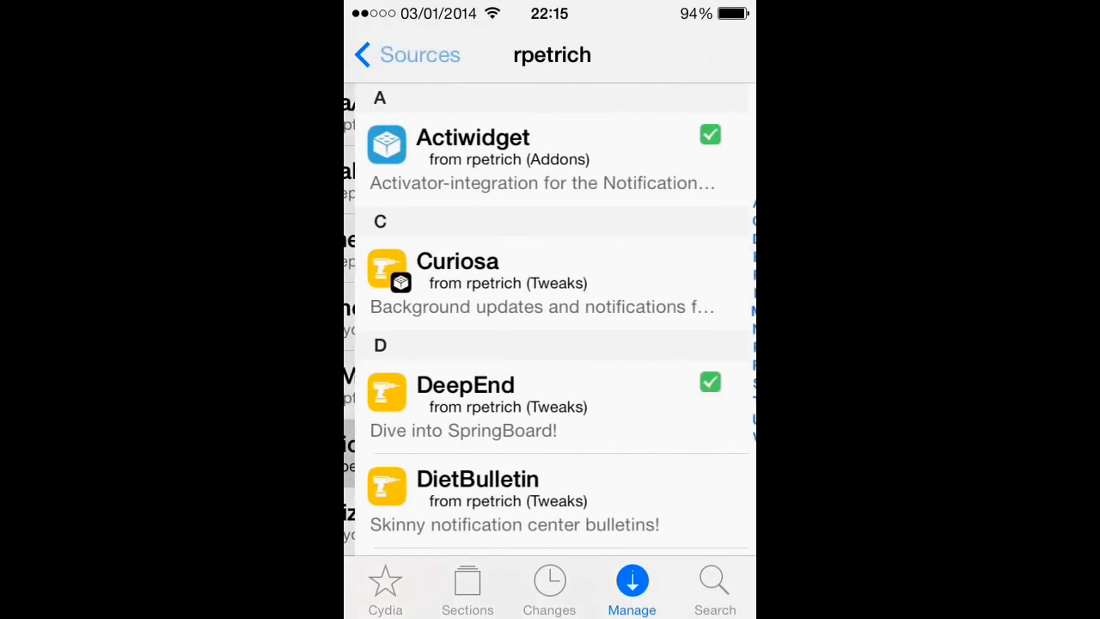
{"action": "scroll", "scroll_direction": "down", "scroll_amount": 3}
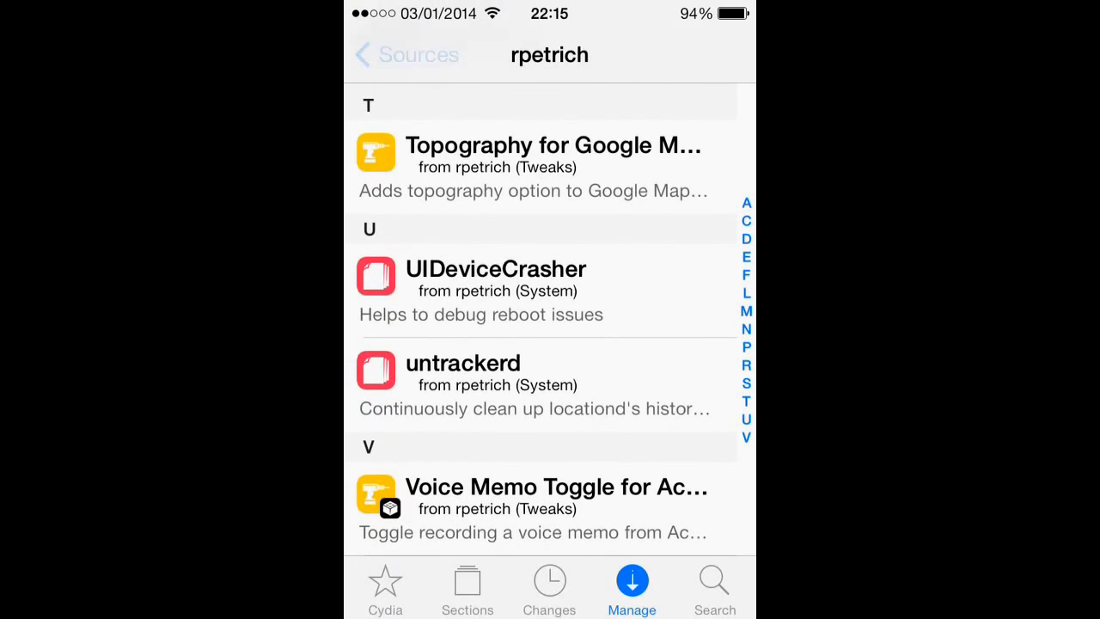
{"action": "left_click", "coordinate": [405, 53]}
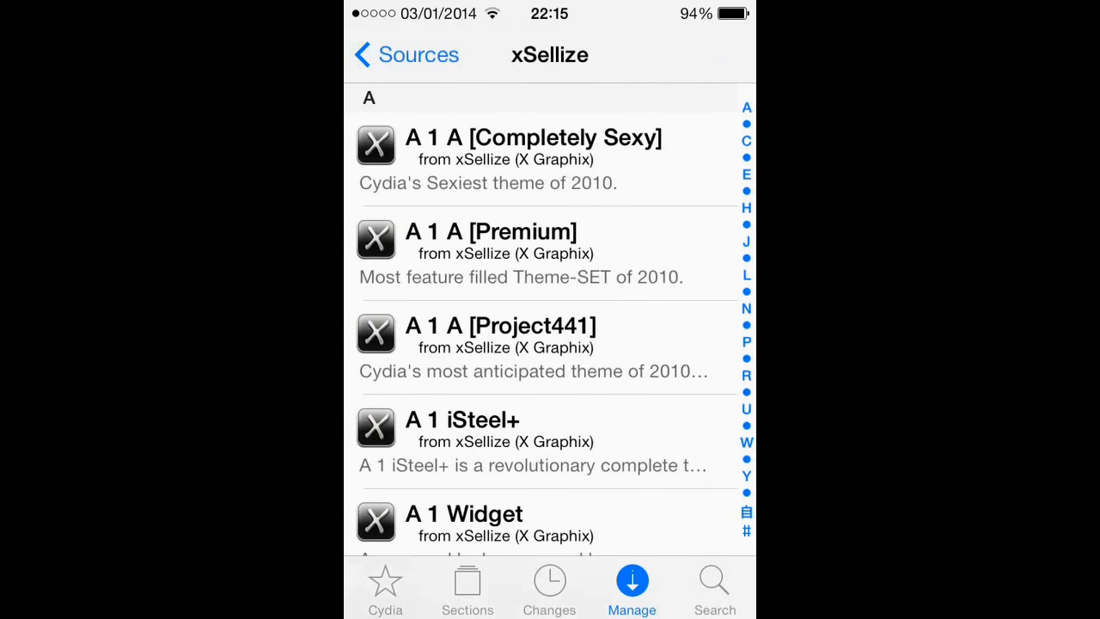
Browse xSellize packages under D and E, then return to the Sources list
{"action": "left_click", "coordinate": [392, 54]}
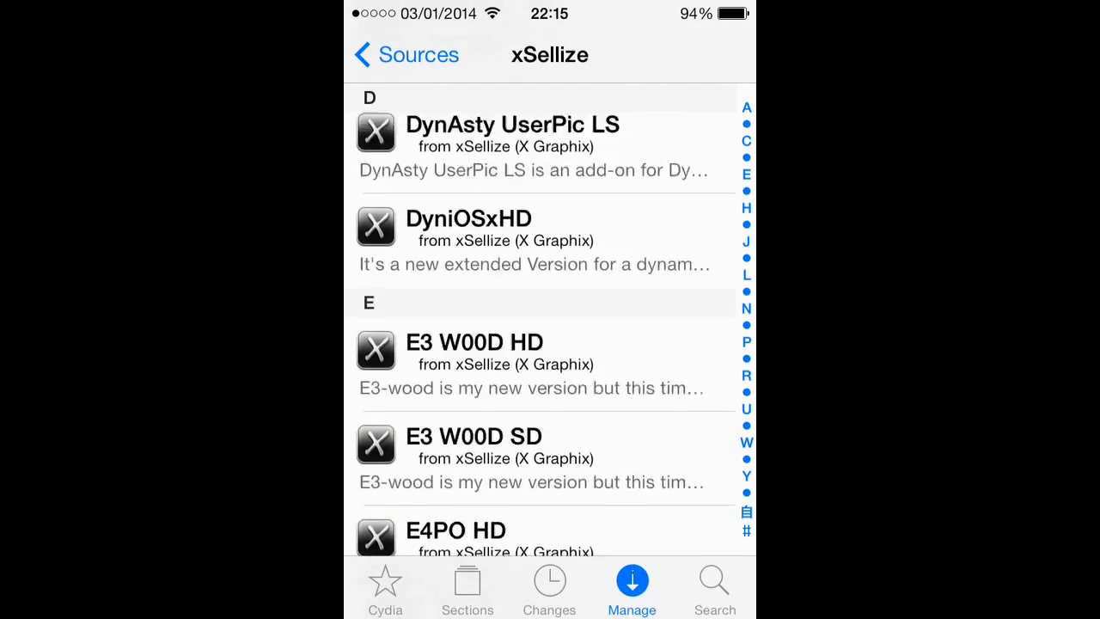
{"action": "scroll", "scroll_direction": "up", "scroll_amount": 3}
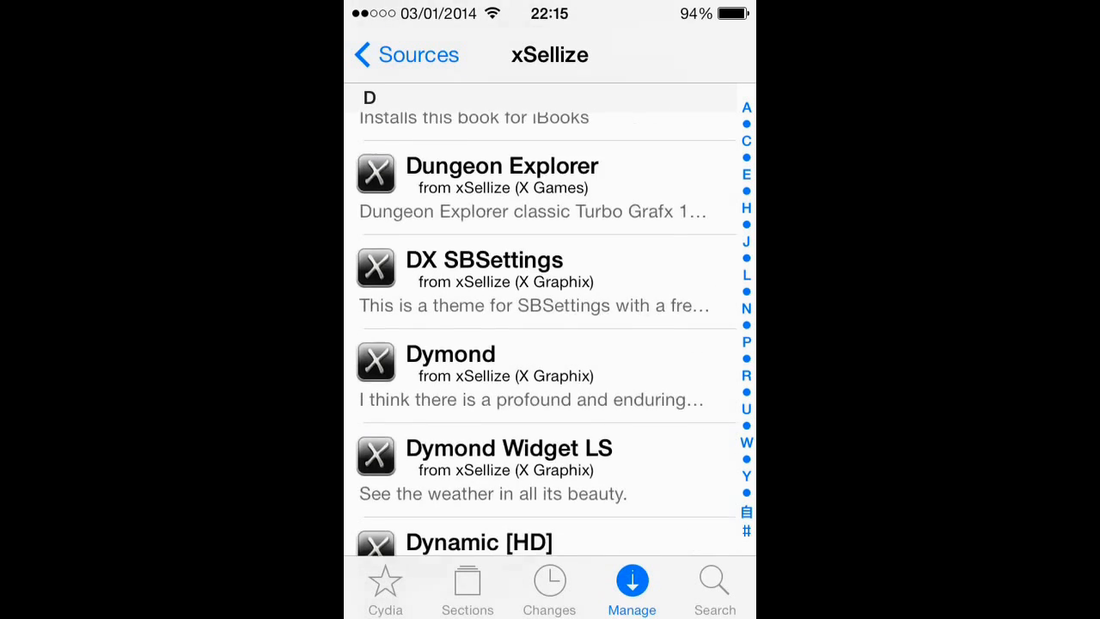
{"action": "left_click", "coordinate": [405, 53]}
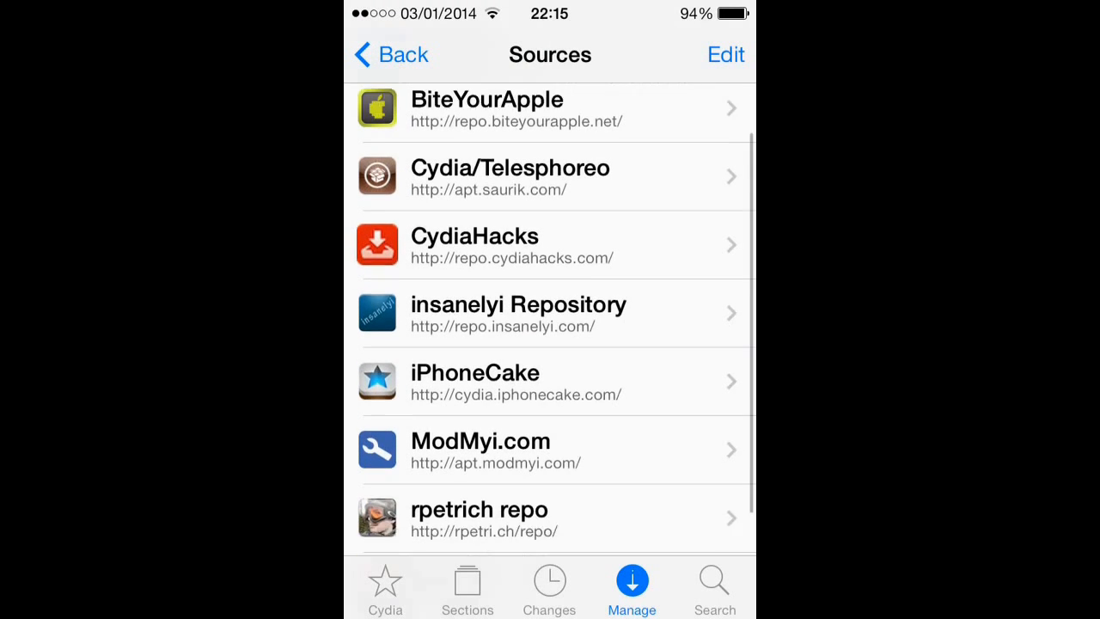
Scroll Sources to the xSellize entry, then go back to the Manage page
{"action": "scroll", "scroll_direction": "up", "scroll_amount": 3}
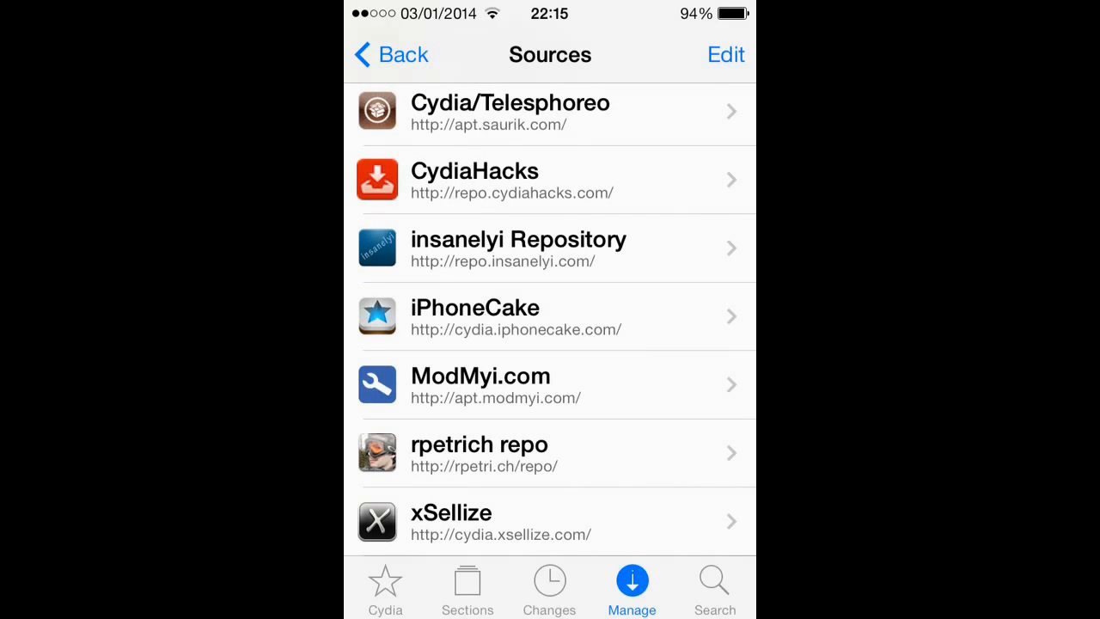
{"action": "left_click", "coordinate": [390, 53]}
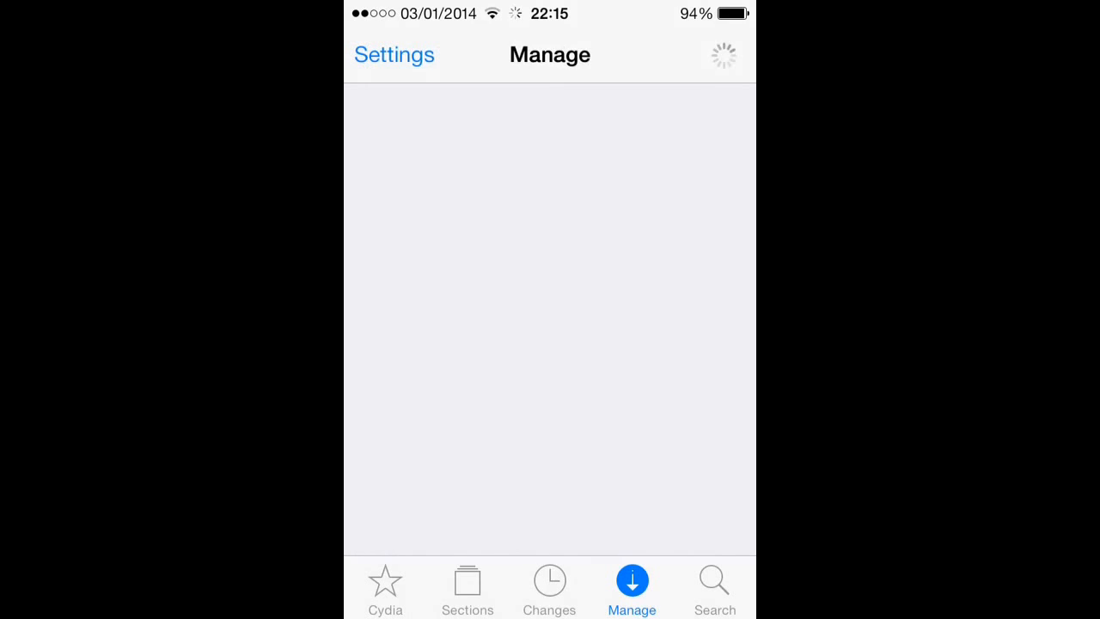